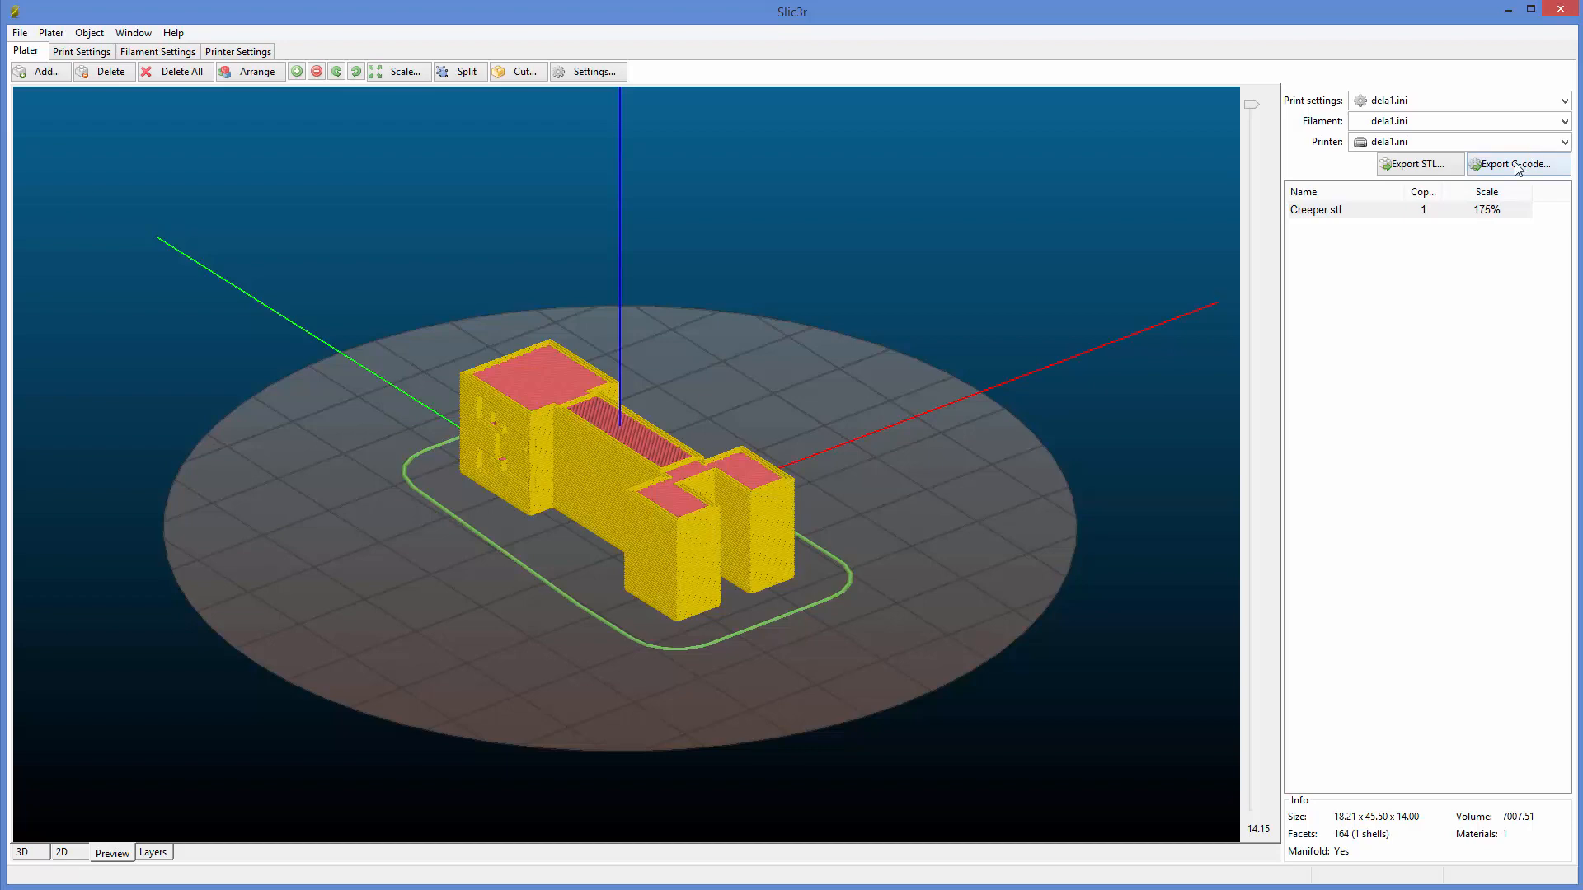
- Export the Creeper G-code to D:\3D as Creeper123123.gcode
{"action": "left_click", "coordinate": [1516, 163]}
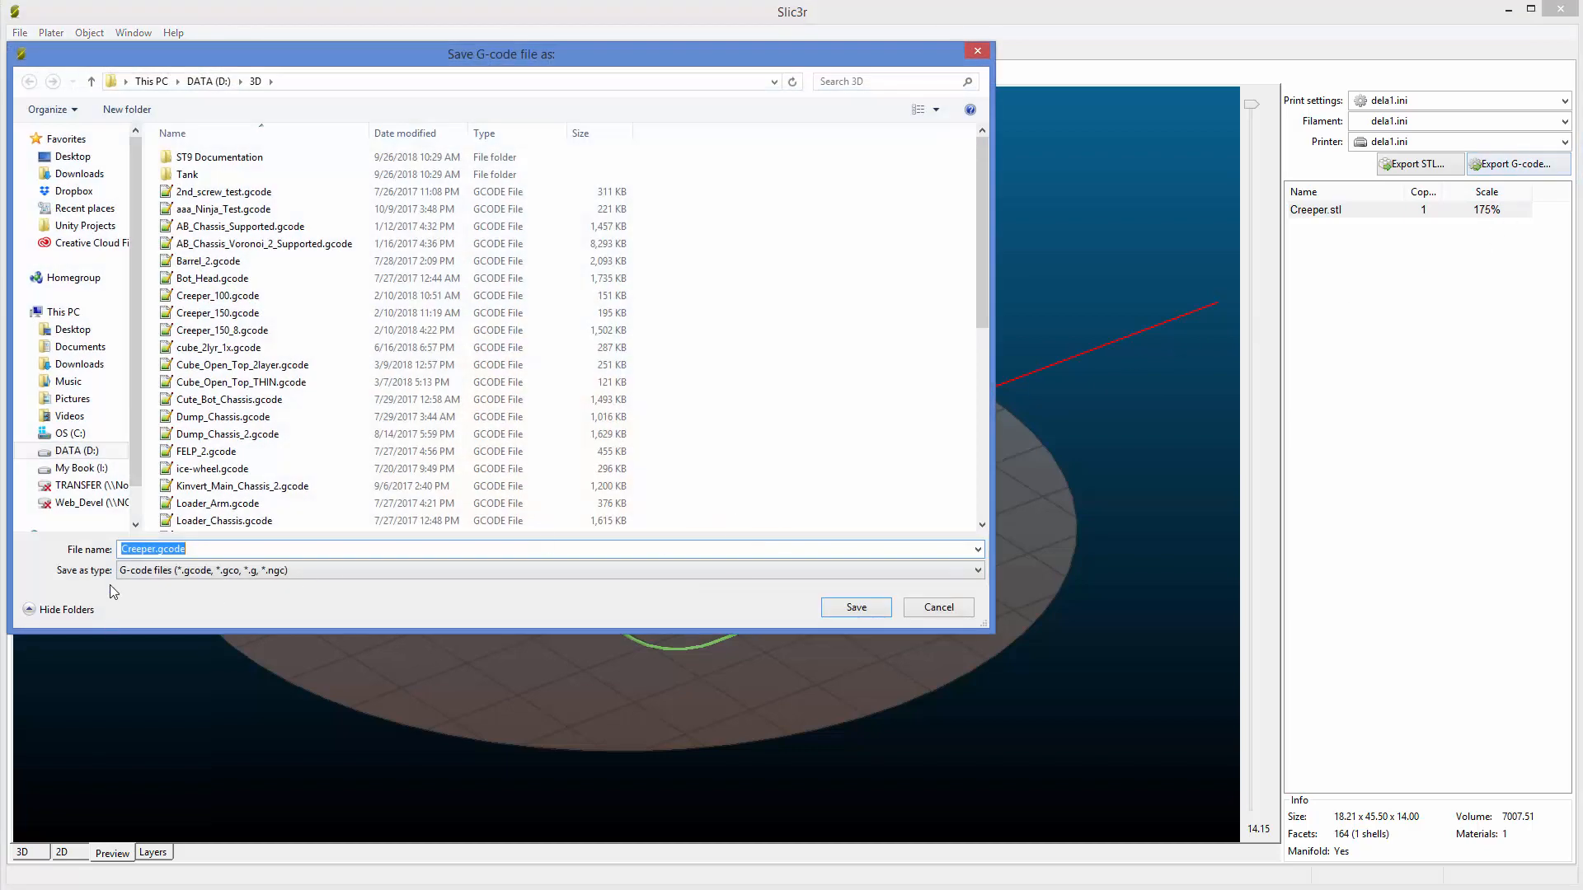
{"action": "left_click", "coordinate": [152, 548]}
{"action": "type", "text": "123123"}
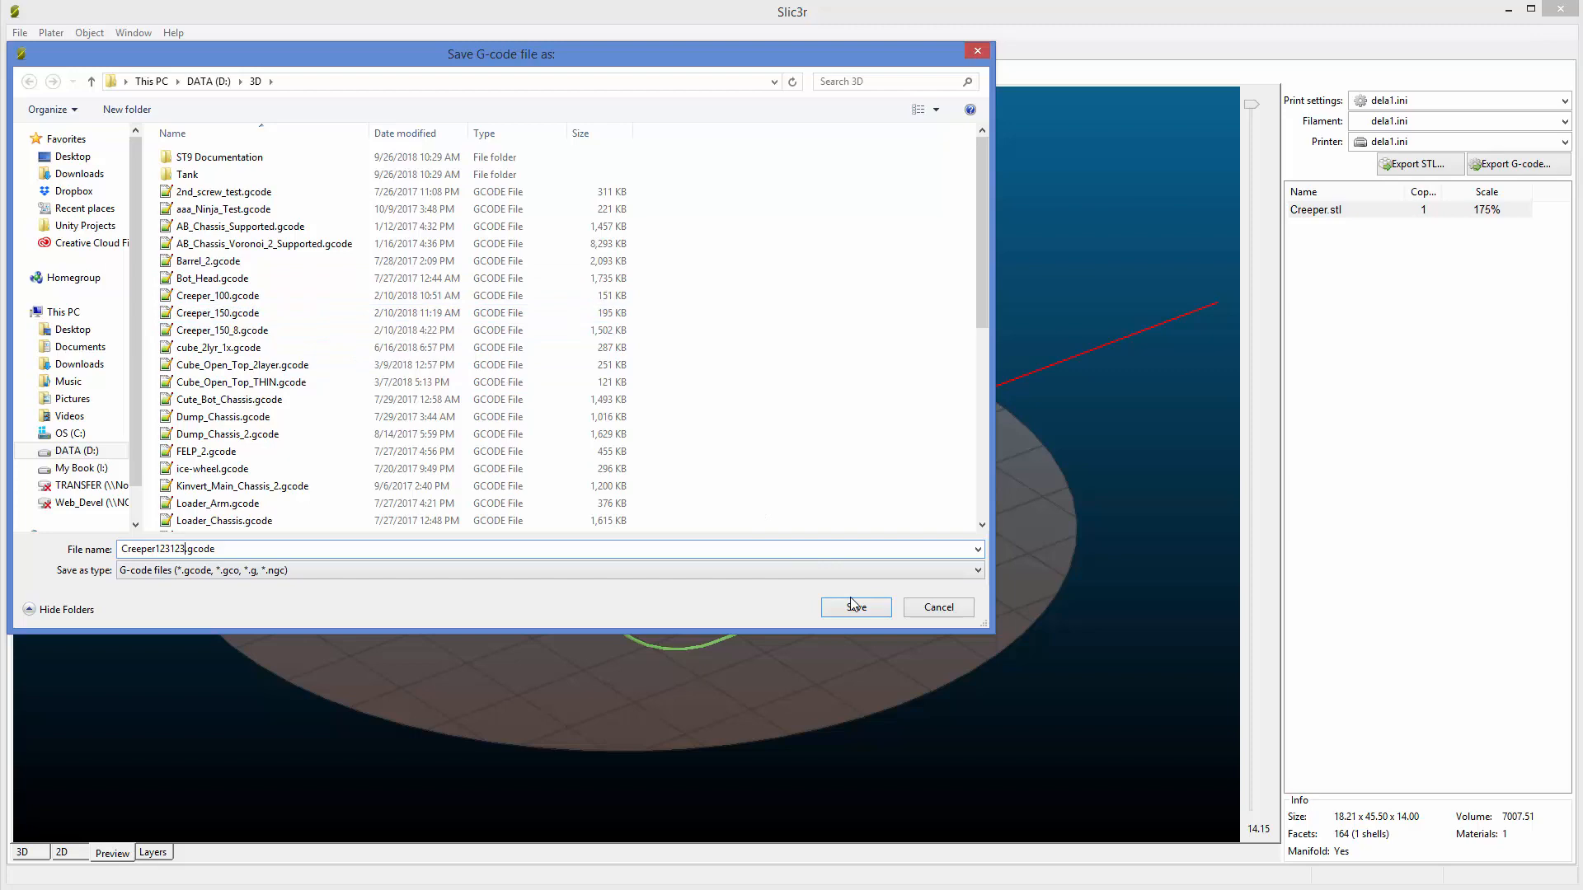
{"action": "left_click", "coordinate": [854, 607]}
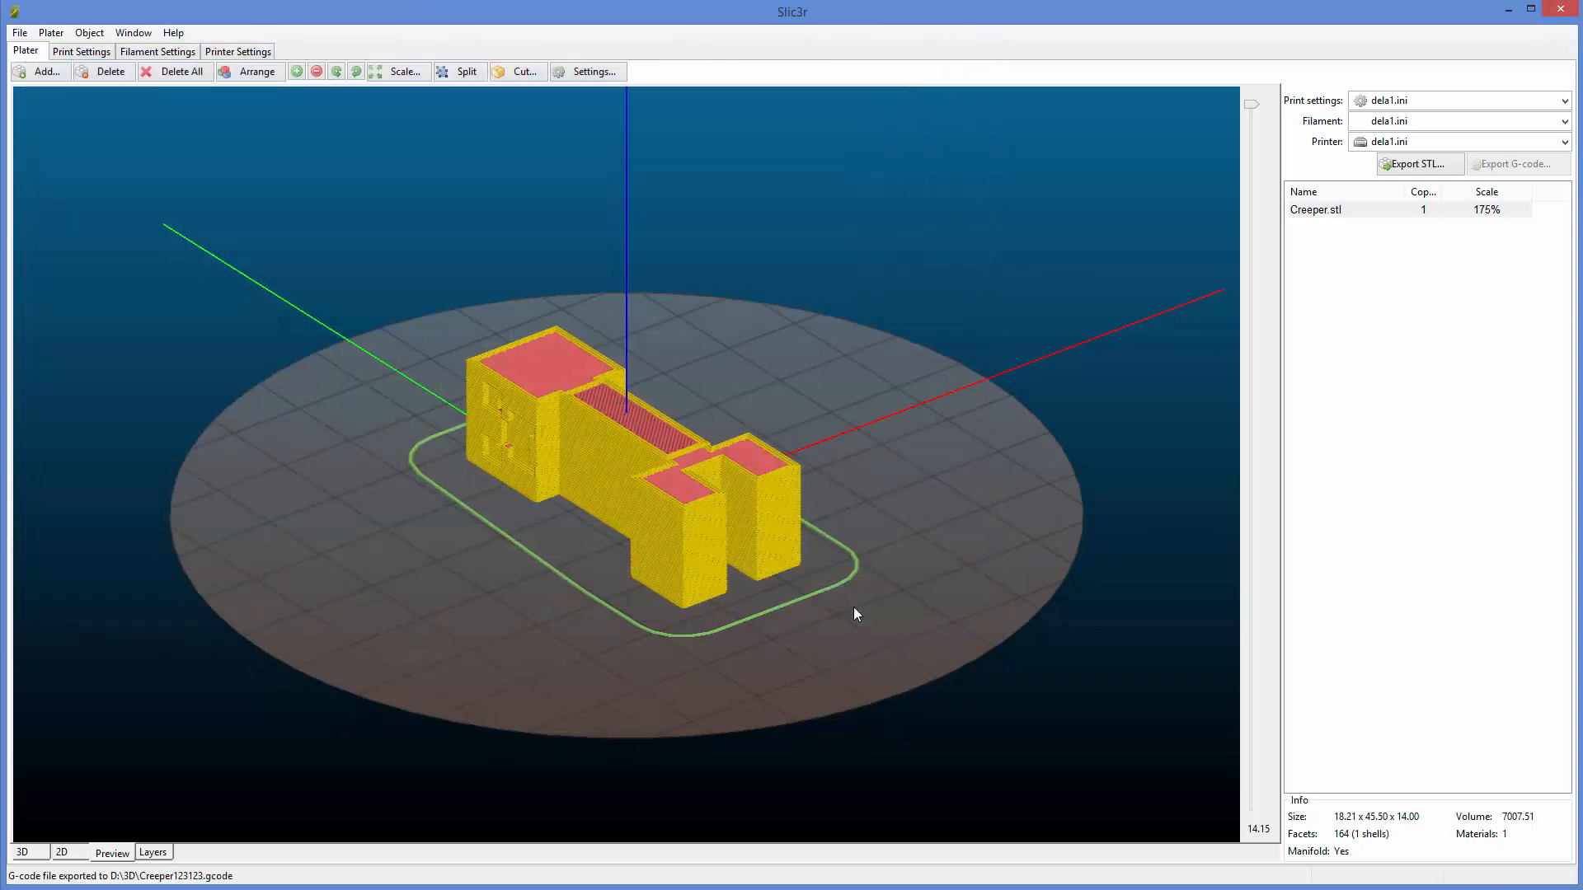